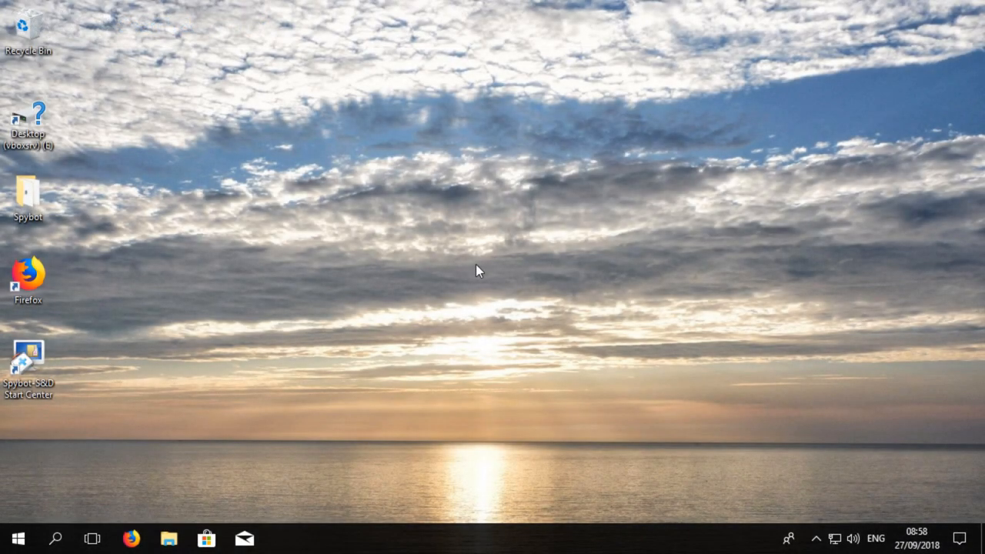
# Step: Launch the Spybot-S&D Start Center from its desktop shortcut
pyautogui.click(28, 362)
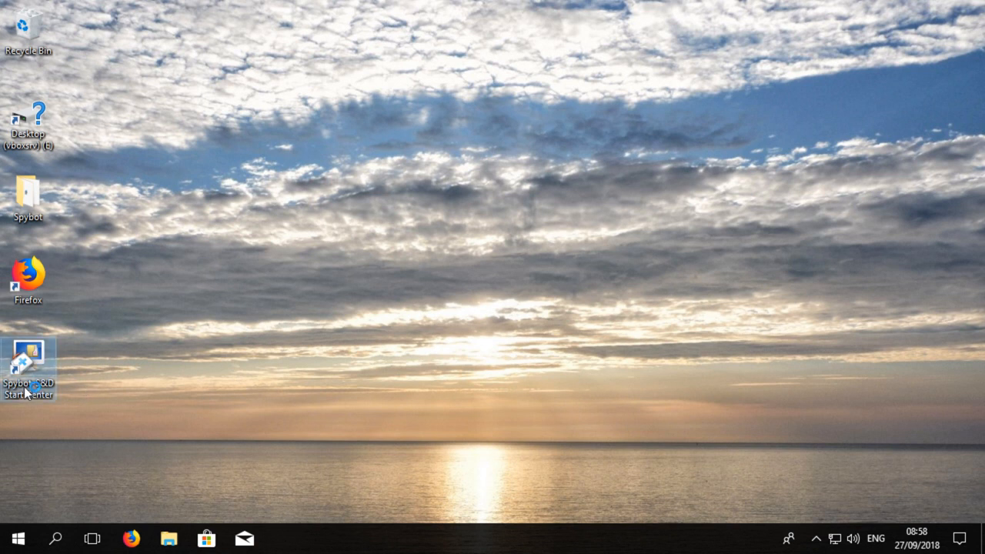
pyautogui.doubleClick(28, 362)
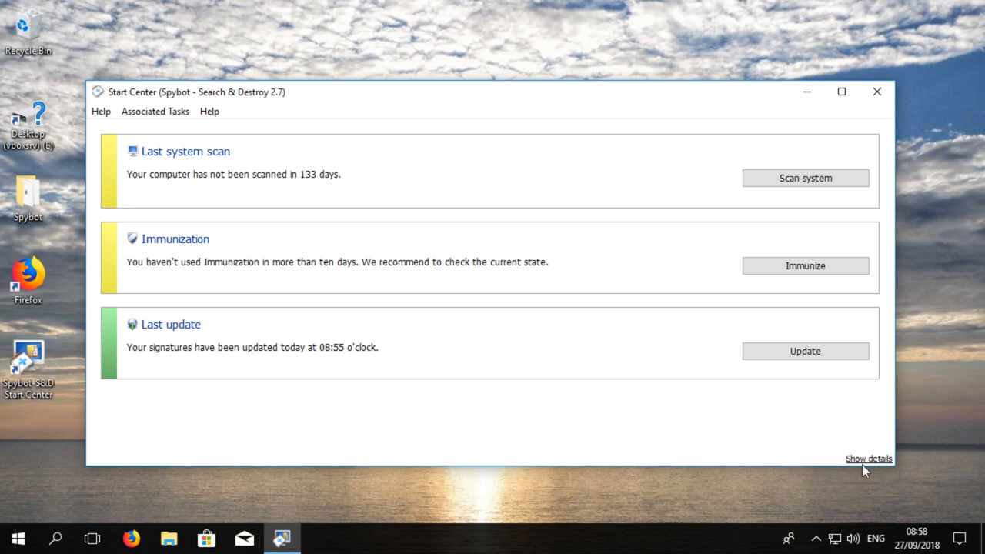
pyautogui.moveTo(868, 468)
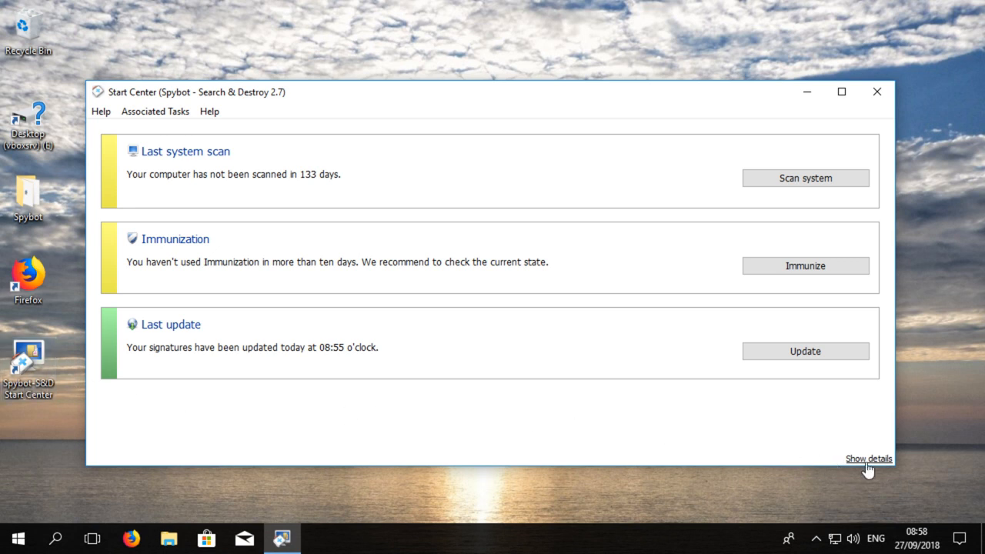
# Step: Show all Start Center tools and view the Your Licence details listing Free Edition, private user
pyautogui.click(868, 458)
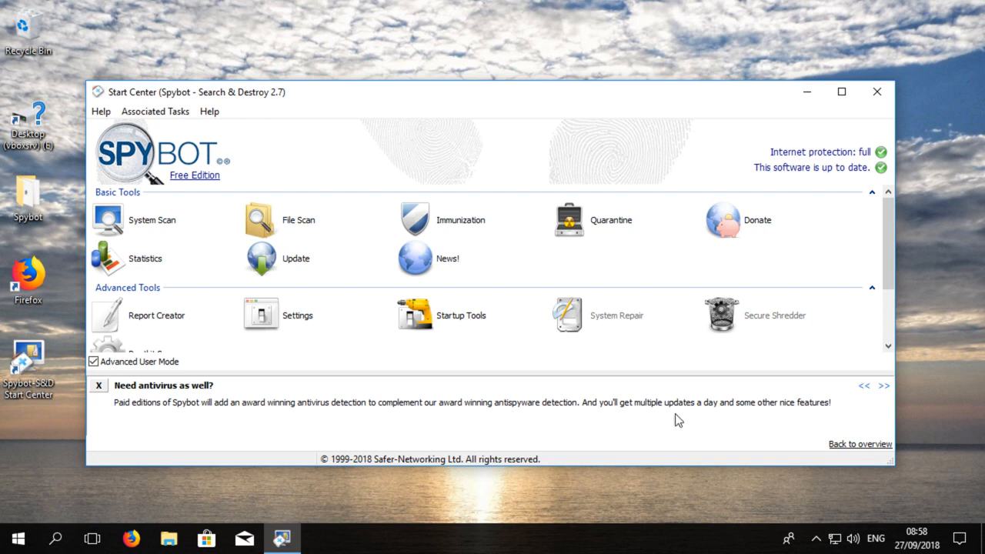
pyautogui.moveTo(212, 192)
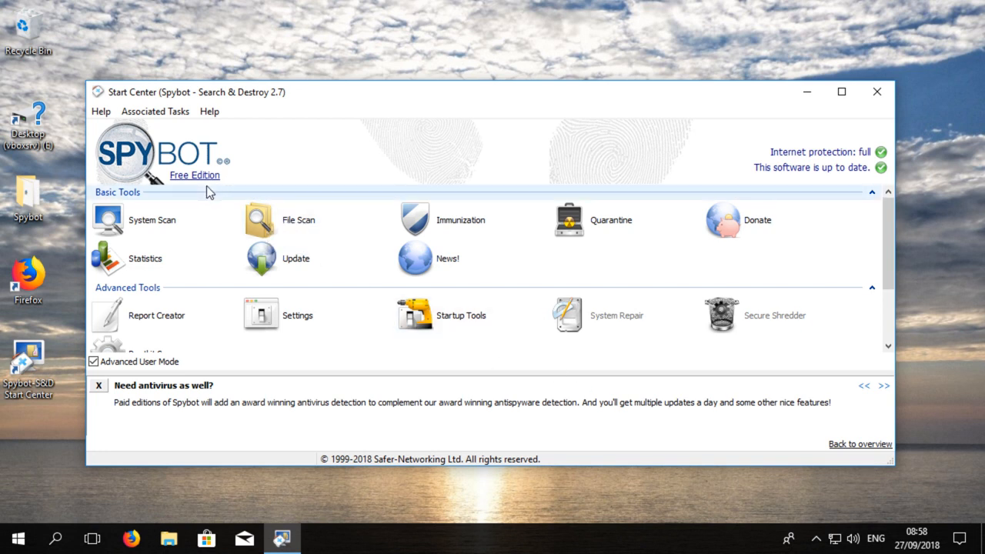
pyautogui.moveTo(204, 191)
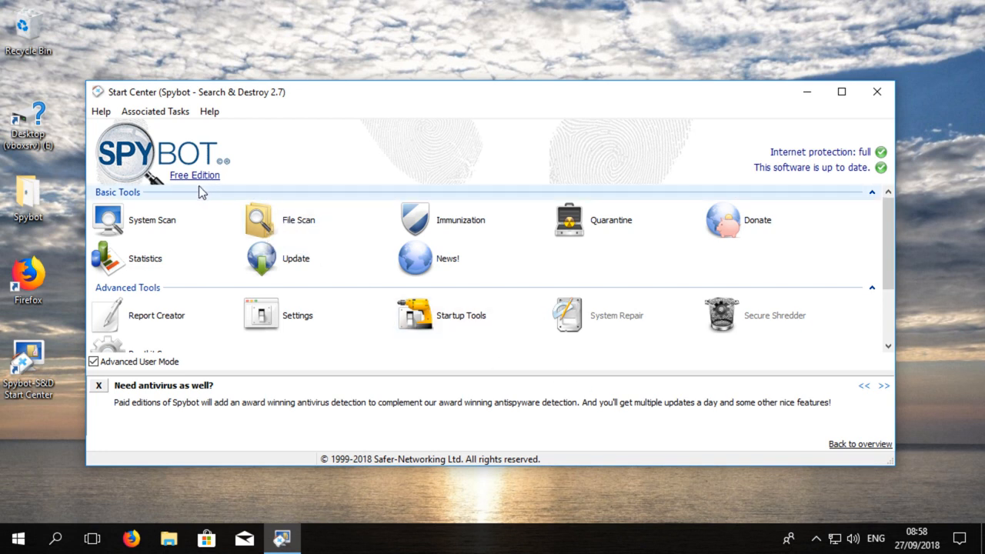
pyautogui.moveTo(200, 185)
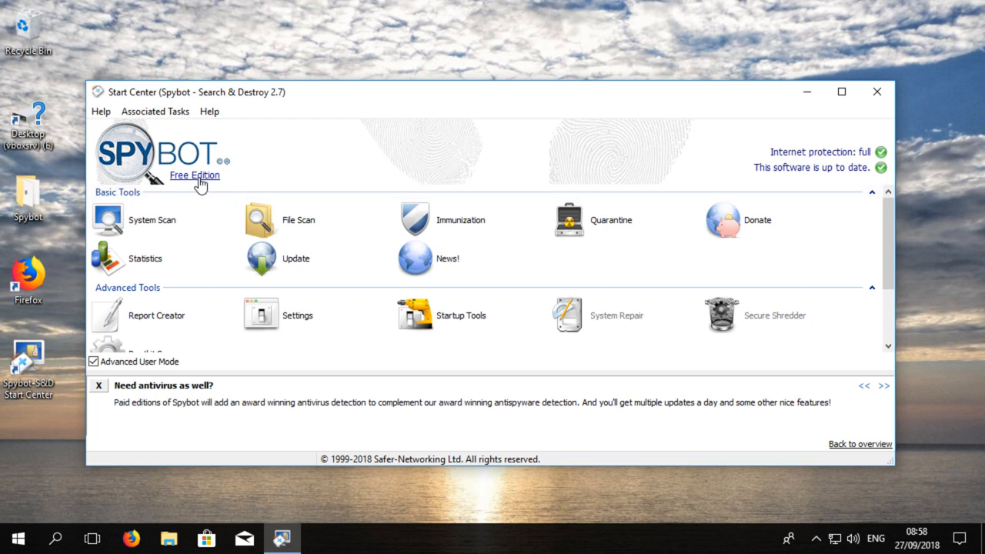
pyautogui.click(194, 176)
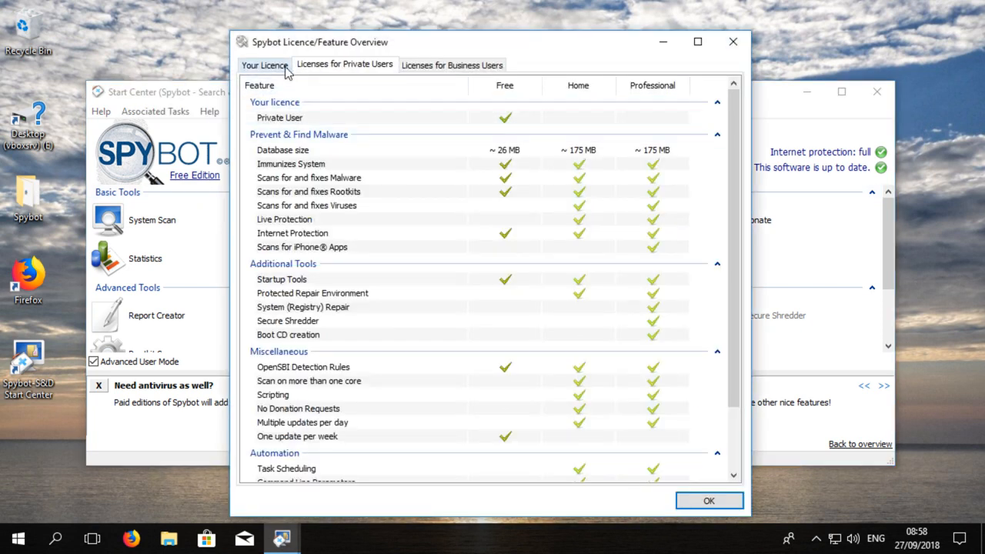
pyautogui.click(264, 65)
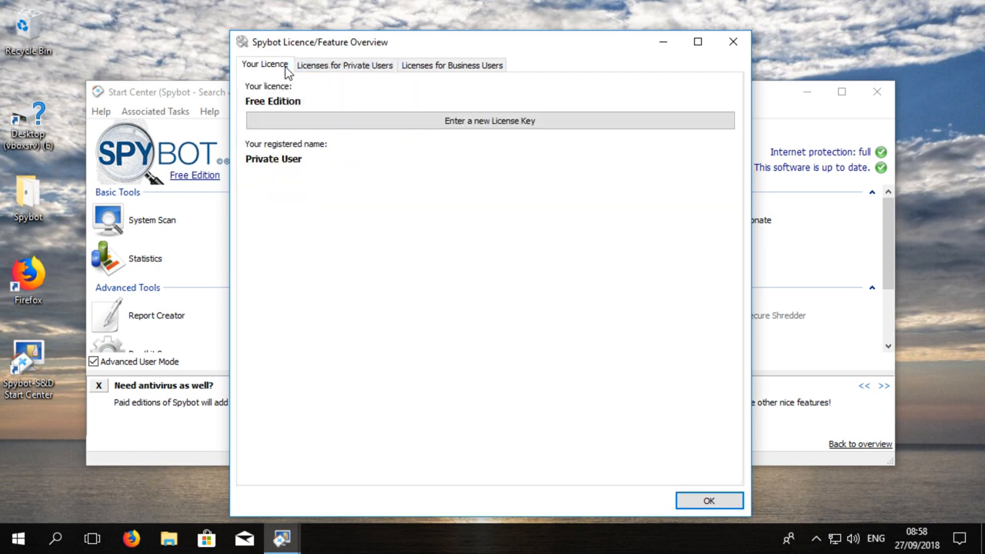
pyautogui.moveTo(277, 74)
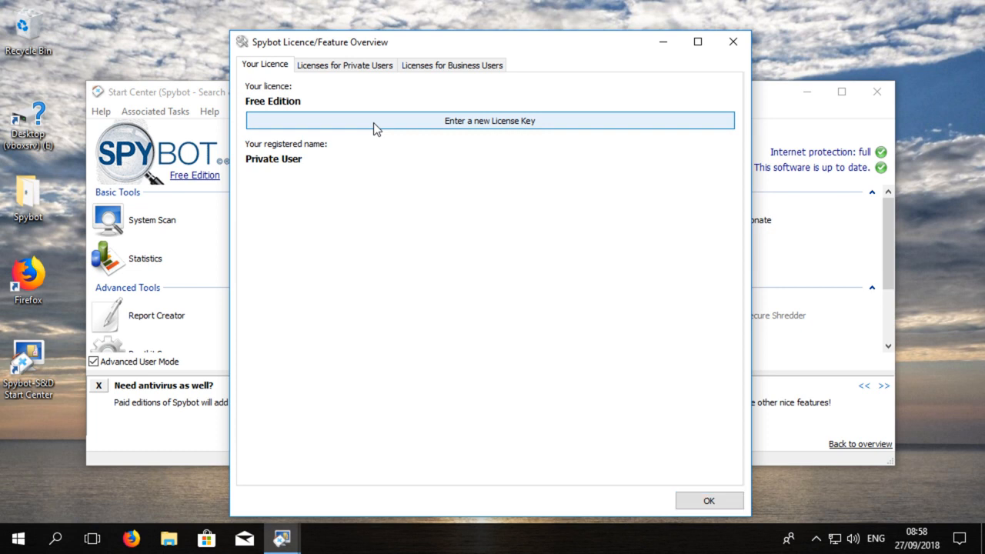
# Step: Begin entering a new license key, allow the UAC prompt, and paste the purchased 32-character key
pyautogui.click(489, 120)
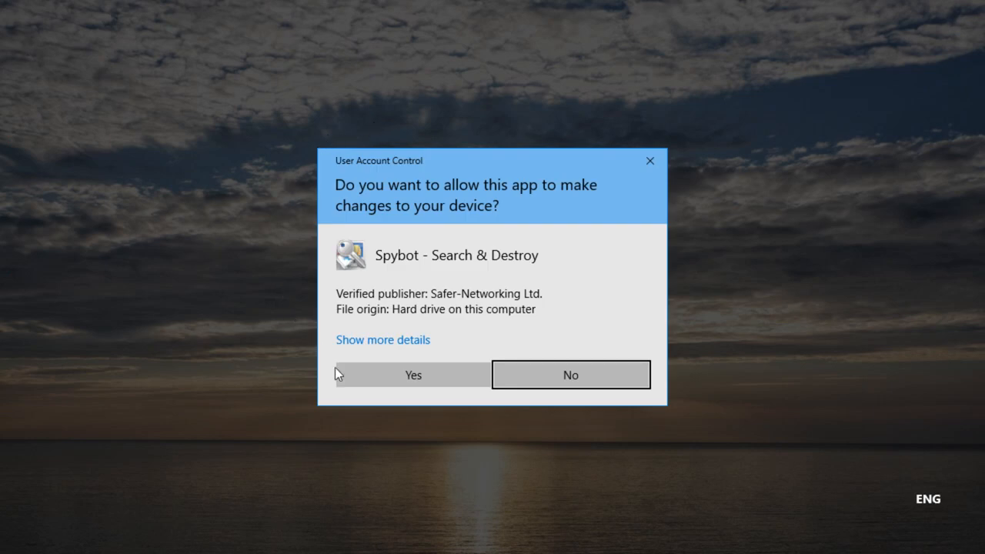
pyautogui.click(413, 376)
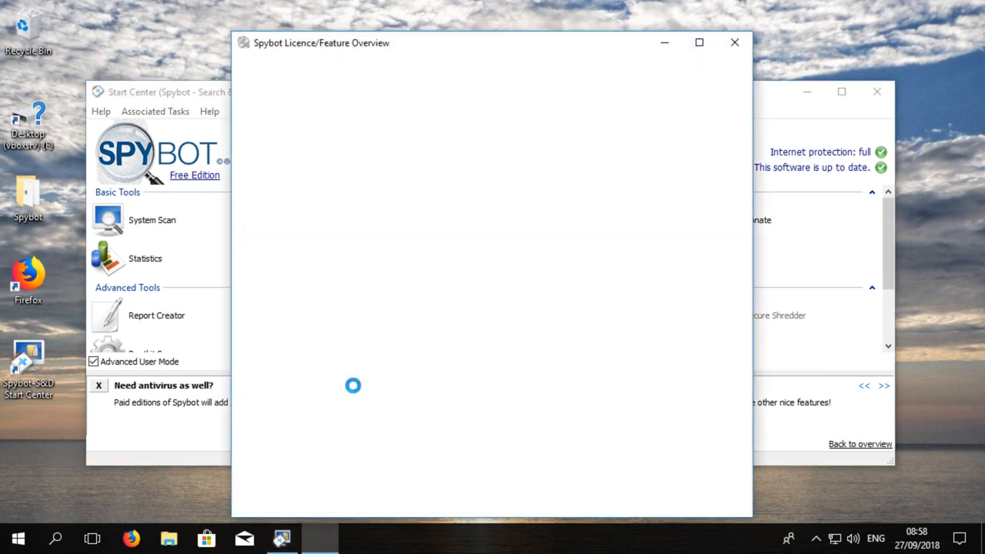
pyautogui.click(490, 120)
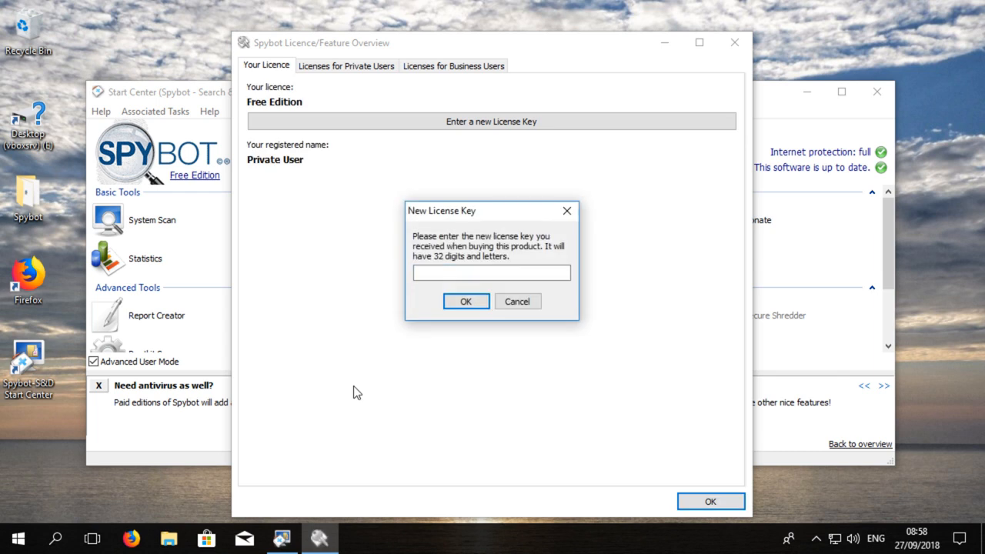
pyautogui.click(491, 272)
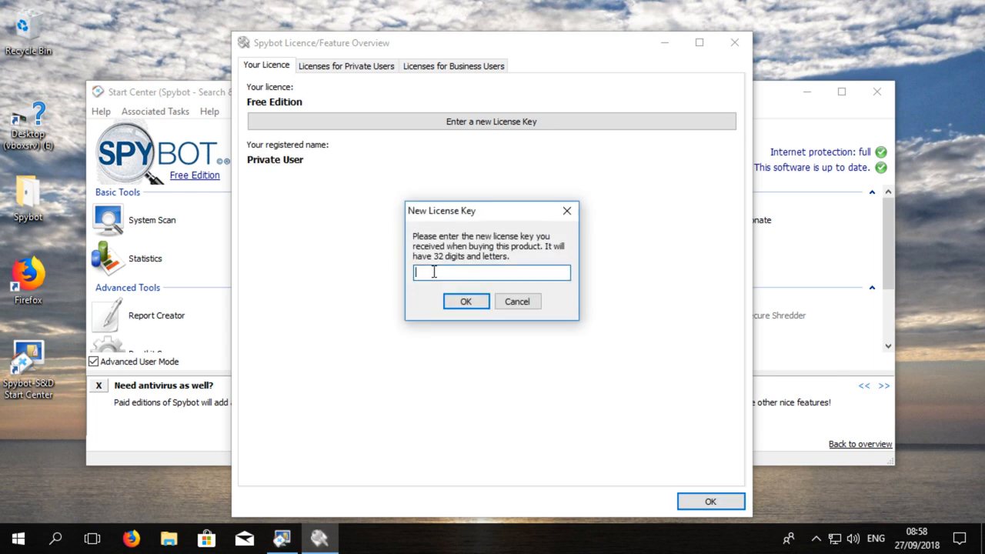
pyautogui.rightClick(491, 272)
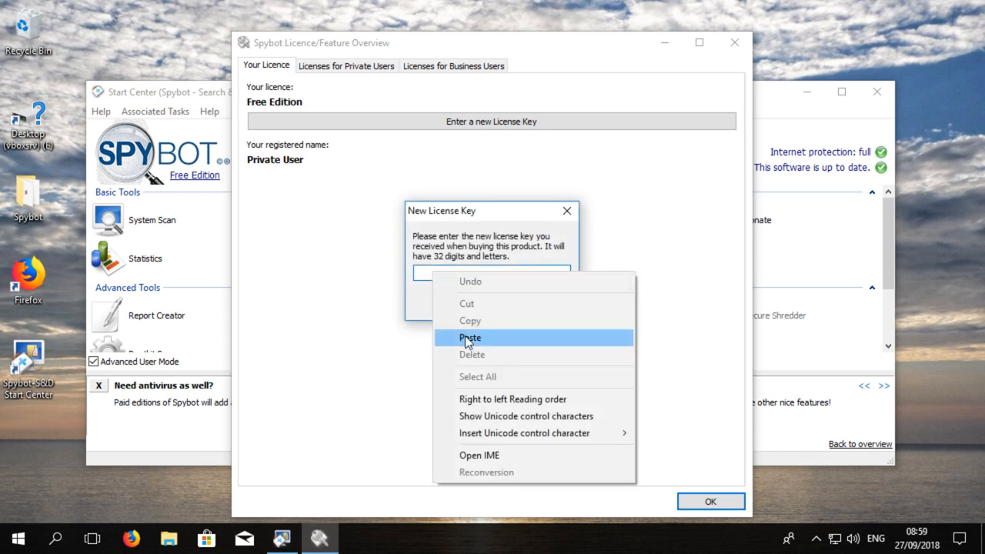
pyautogui.click(470, 338)
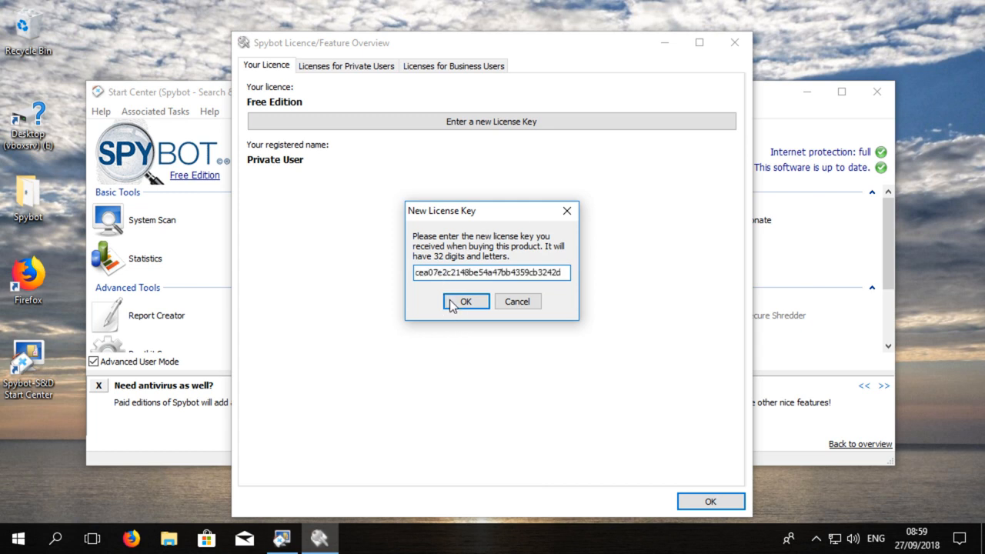
# Step: Confirm the key so the licence upgrades to Professional Edition, then close the licence overview
pyautogui.click(465, 300)
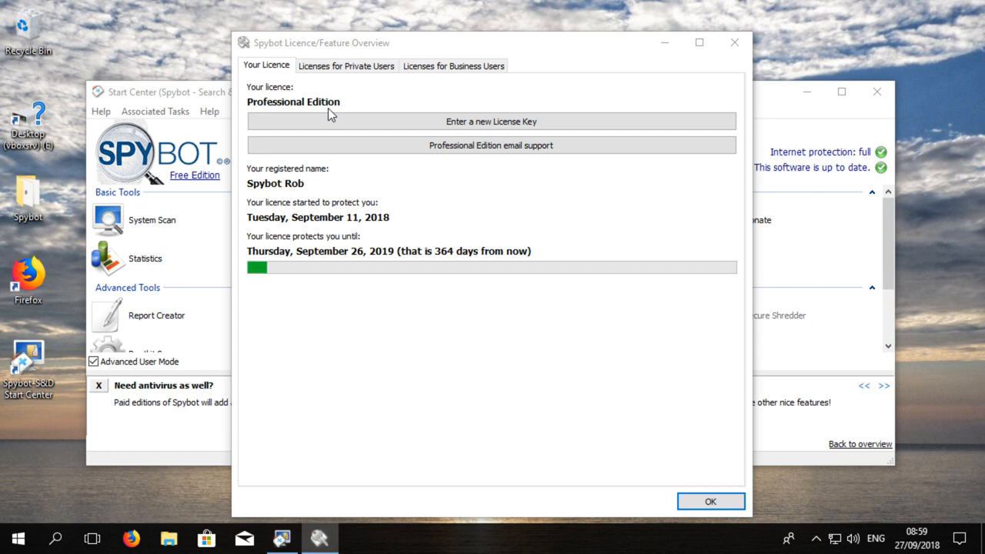
pyautogui.moveTo(449, 374)
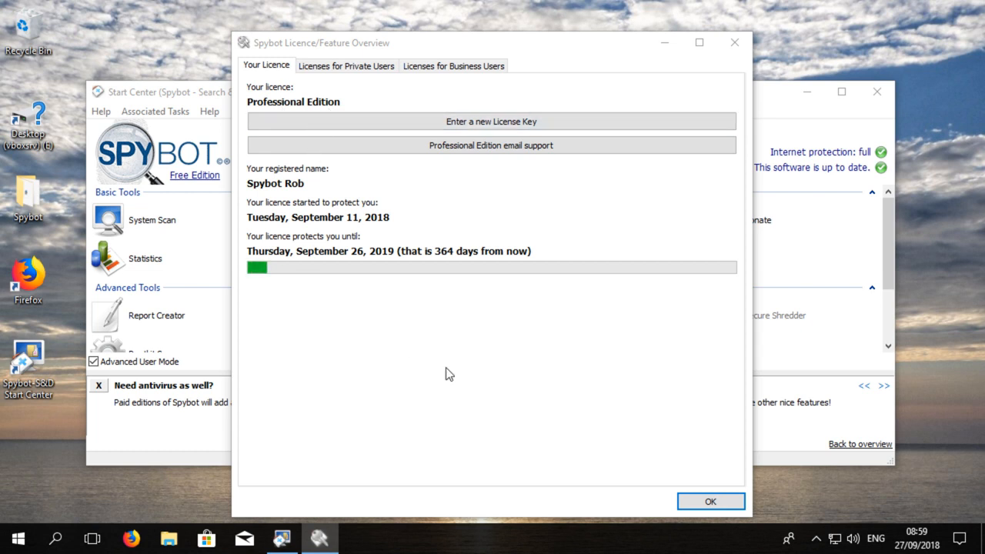
pyautogui.click(711, 502)
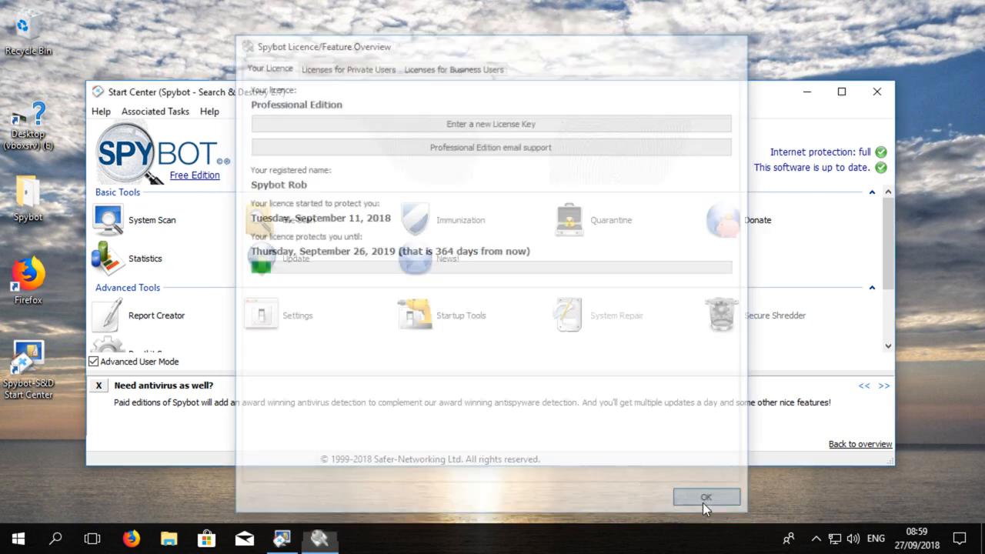
pyautogui.click(704, 495)
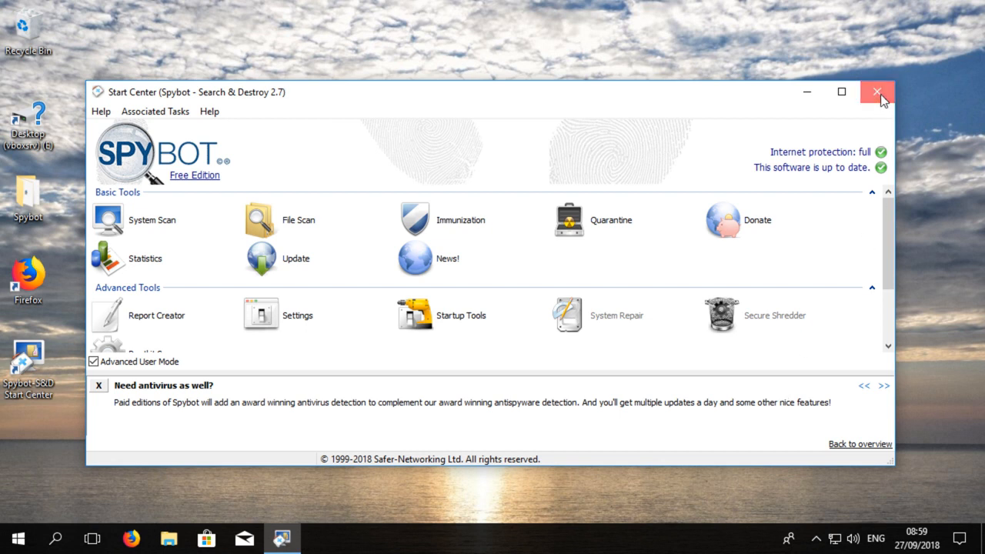
# Step: Close and relaunch the Start Center so it reports Professional Edition with antivirus and live protection
pyautogui.click(877, 92)
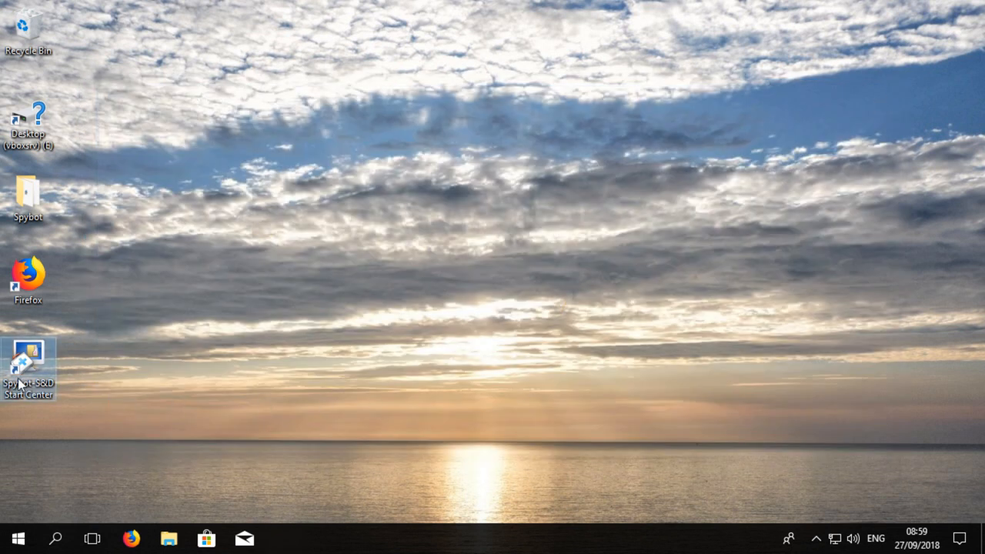
pyautogui.doubleClick(28, 360)
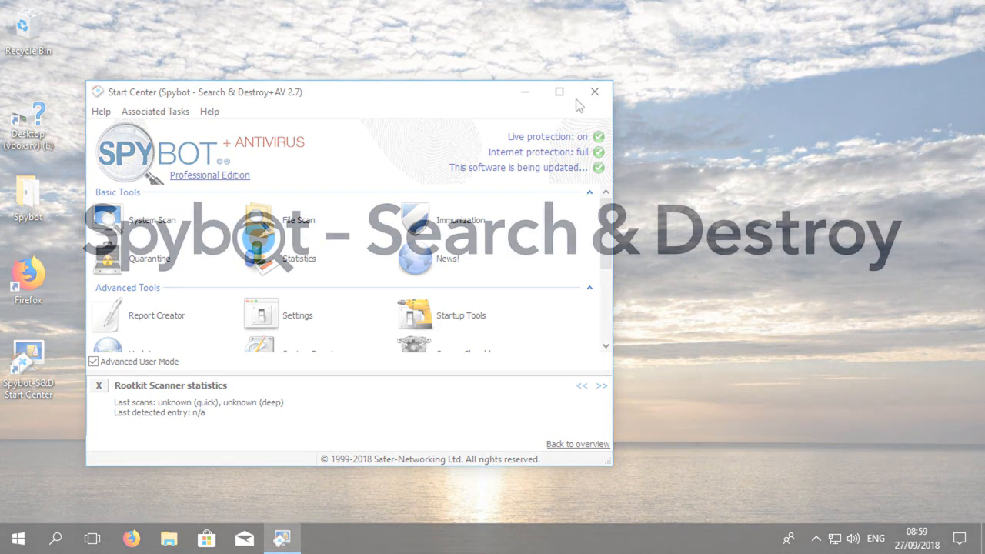
pyautogui.click(594, 92)
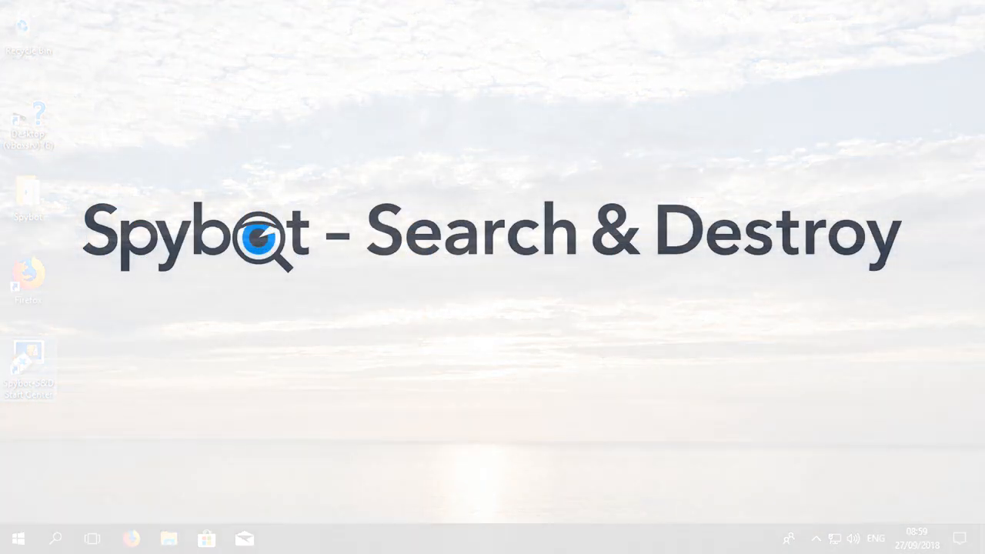